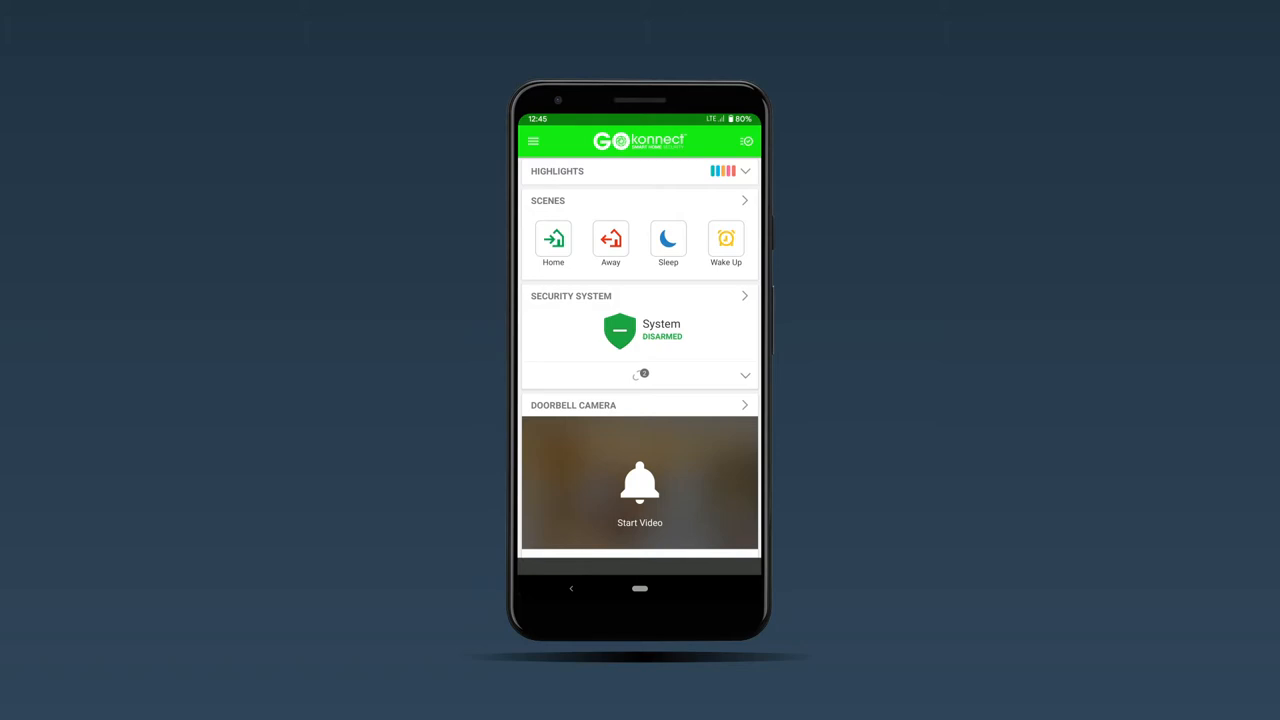
- Open the Doorbell Camera page from the side navigation drawer
click(533, 140)
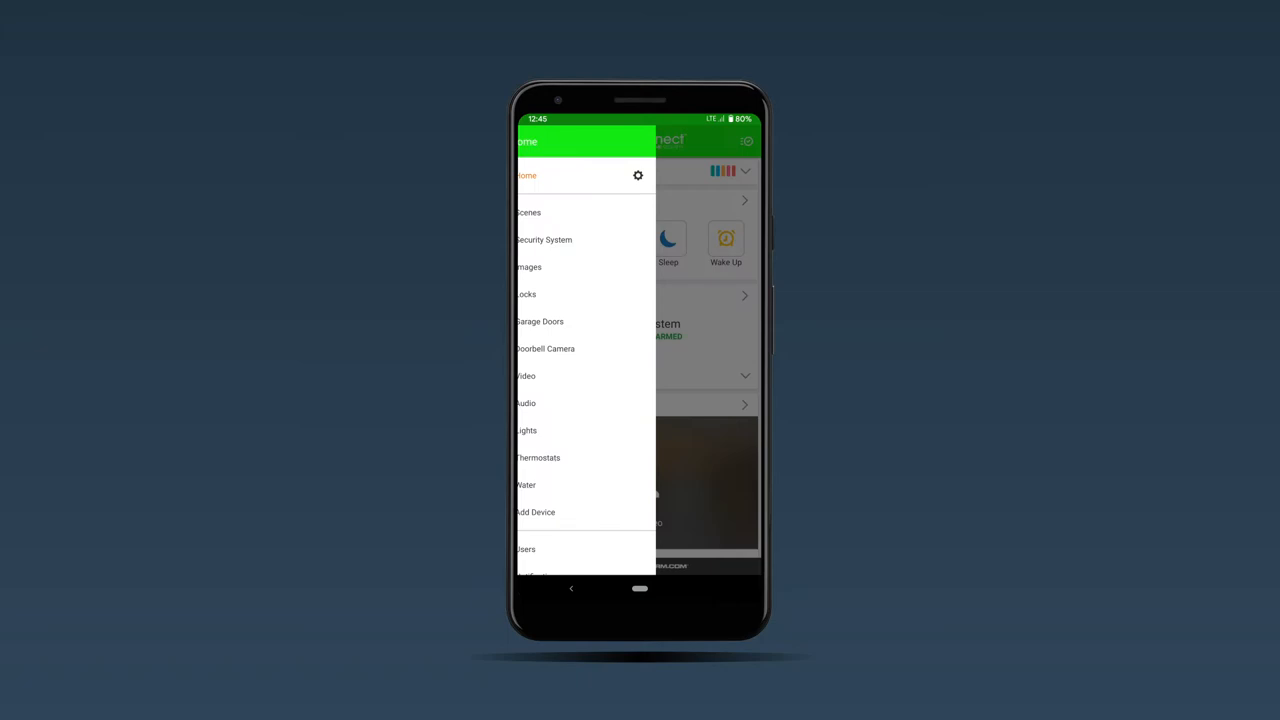
click(546, 348)
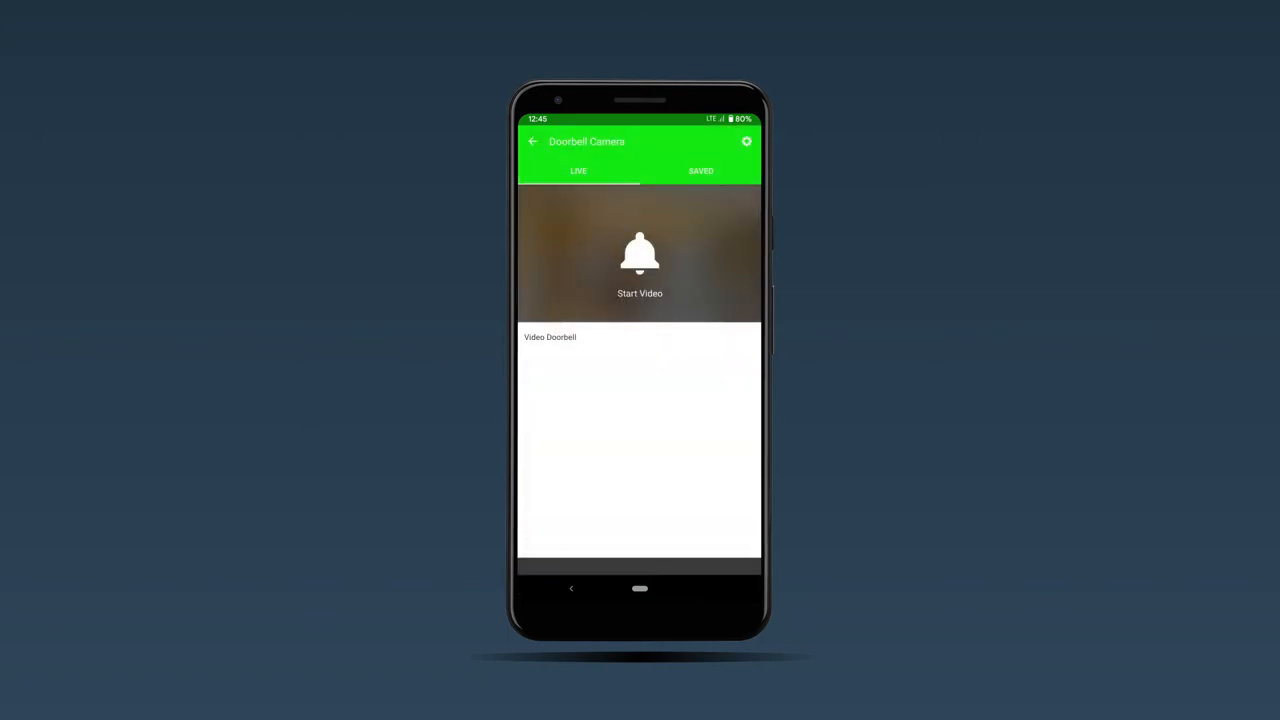
- Switch on the Doorbell Call and Doorbell Motion recording schedules, save, and return Home
click(746, 141)
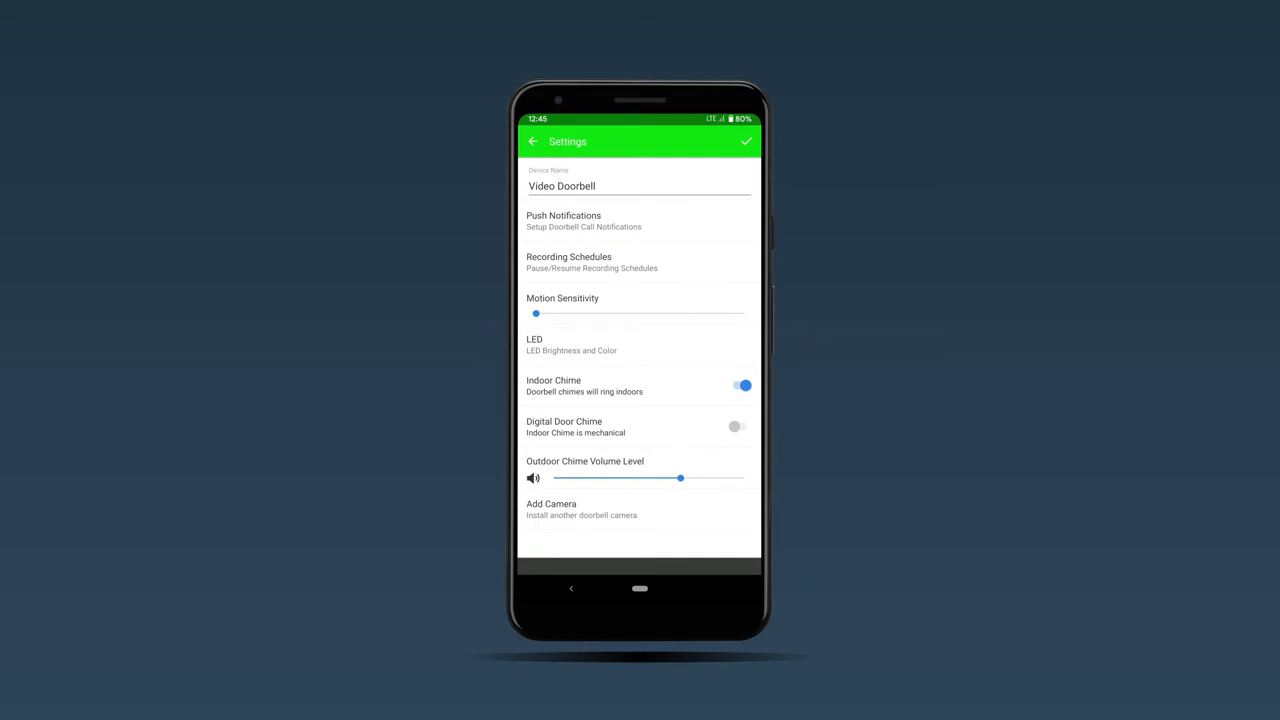
click(592, 262)
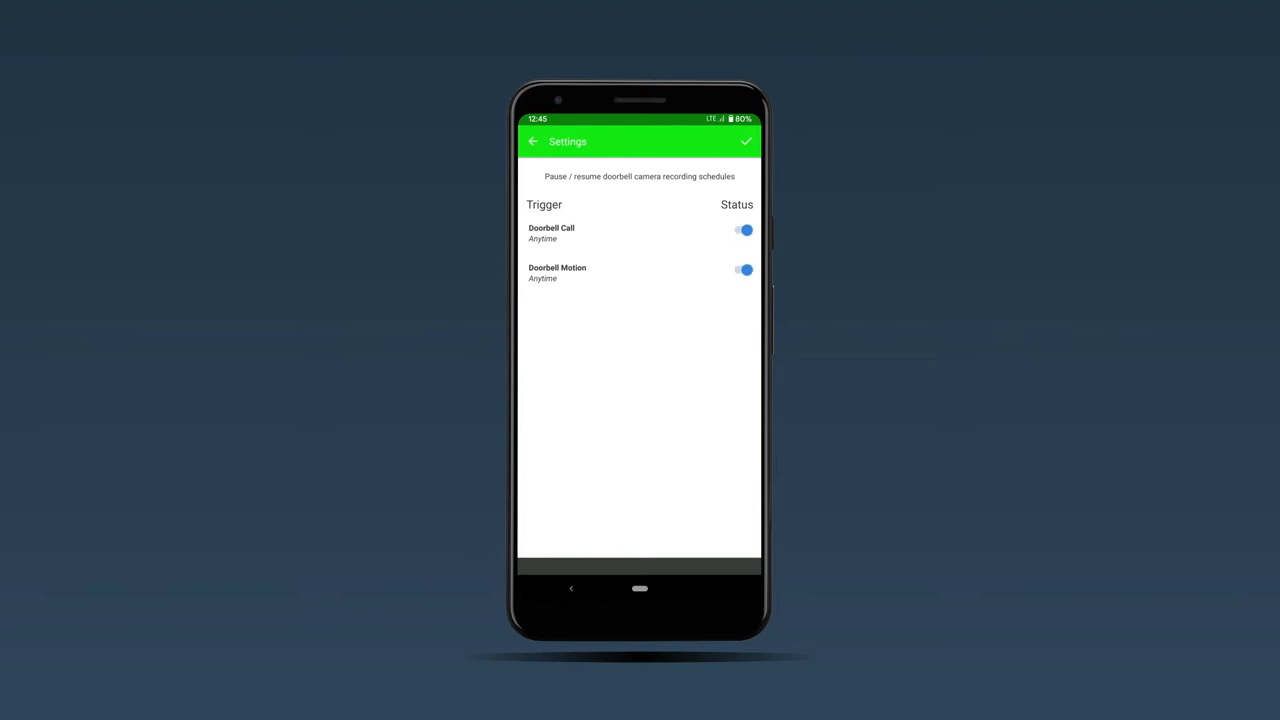
click(533, 141)
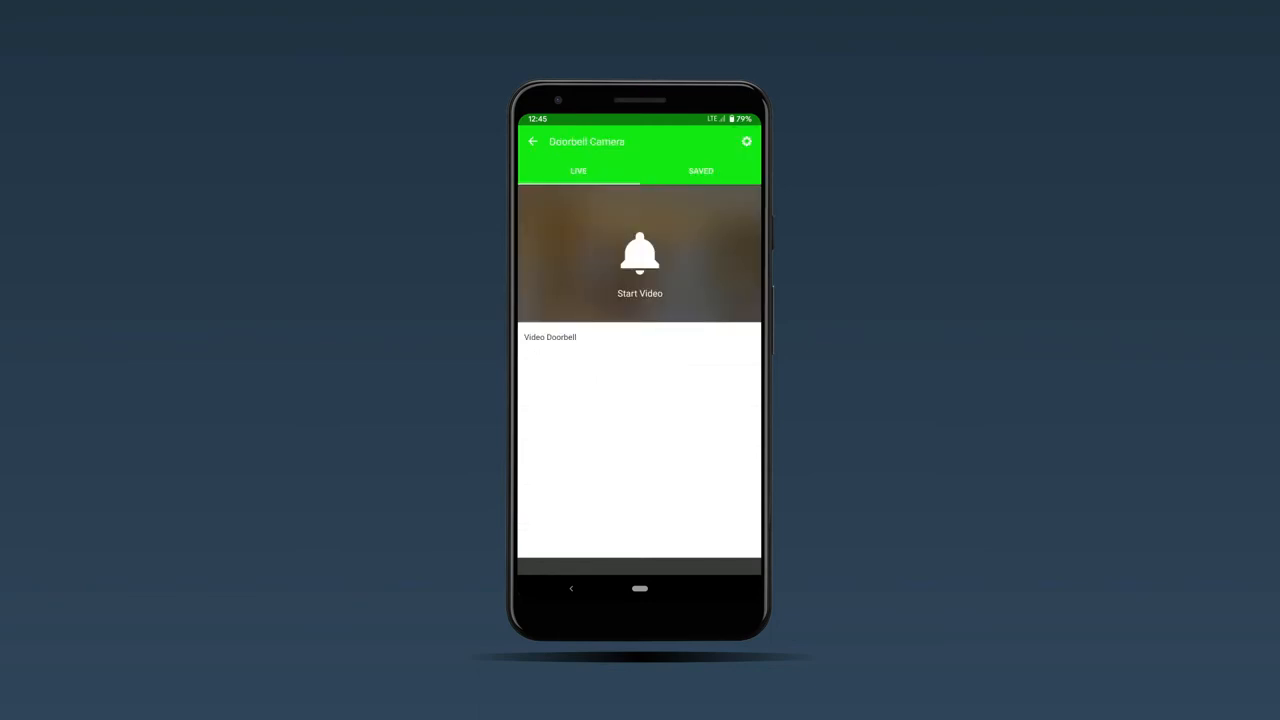
click(533, 141)
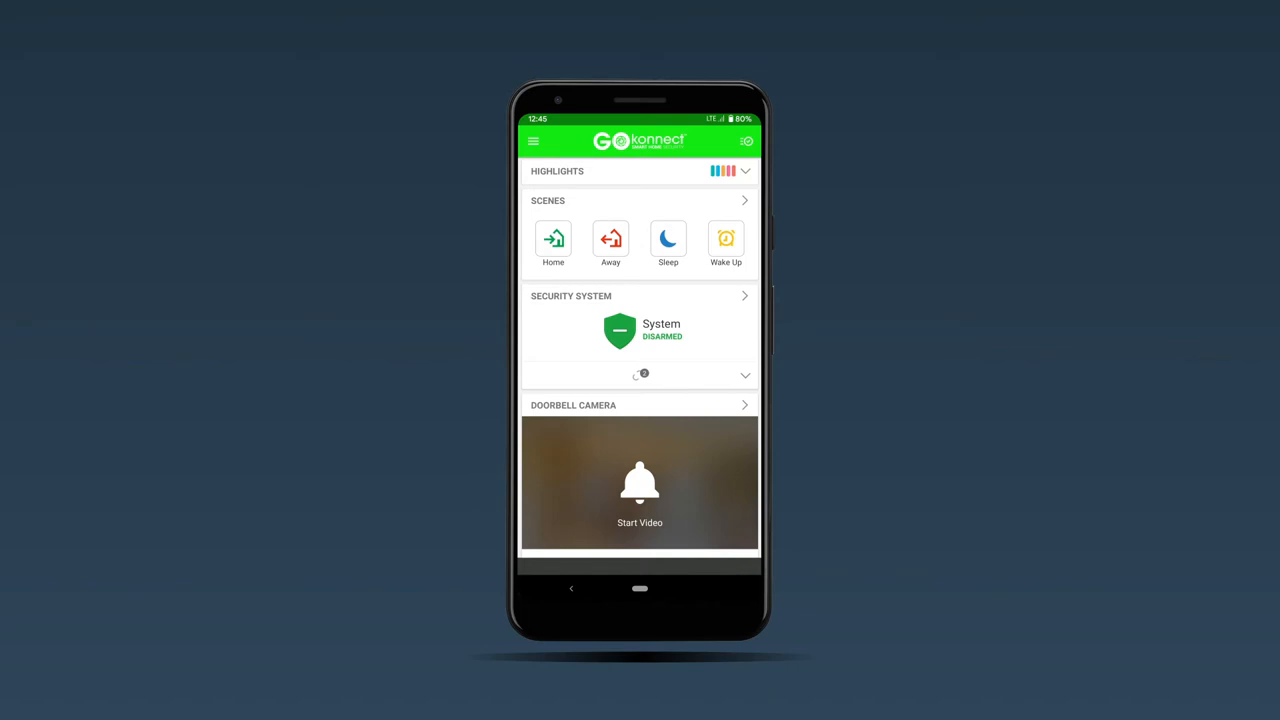
- Go to Notifications from the side menu to start a new system-action notification
click(534, 140)
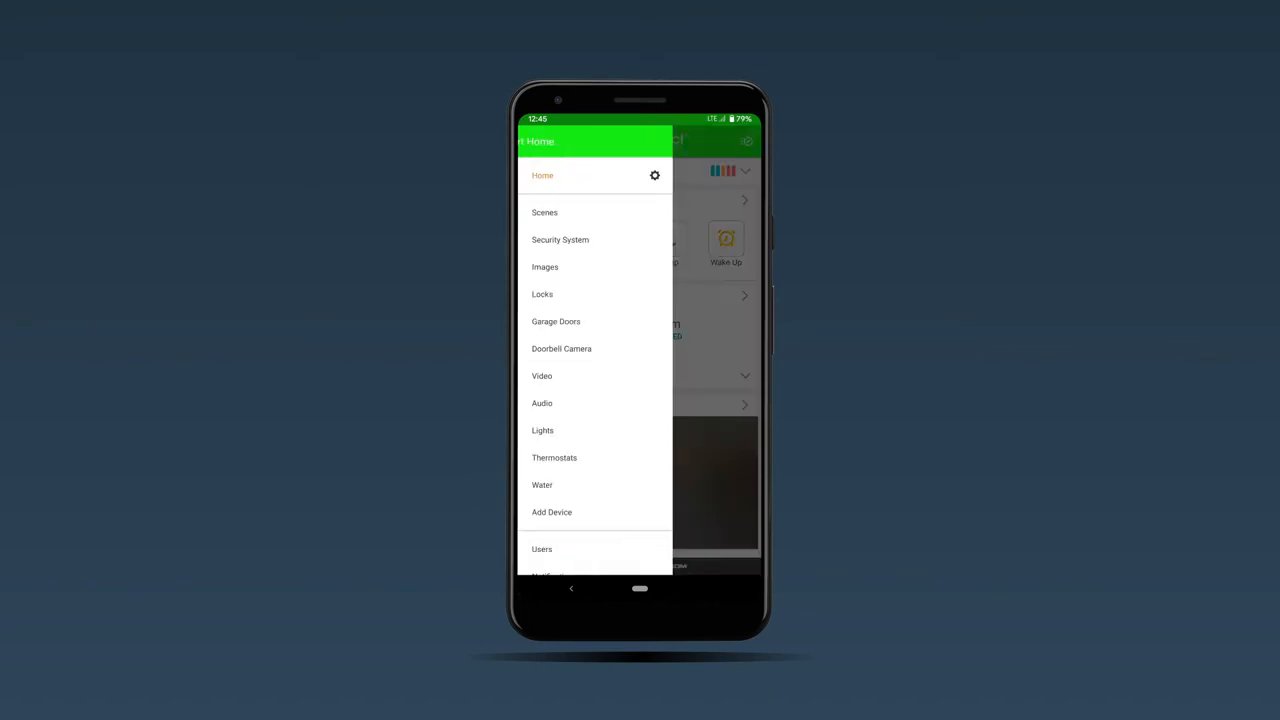
scroll(down, 3)
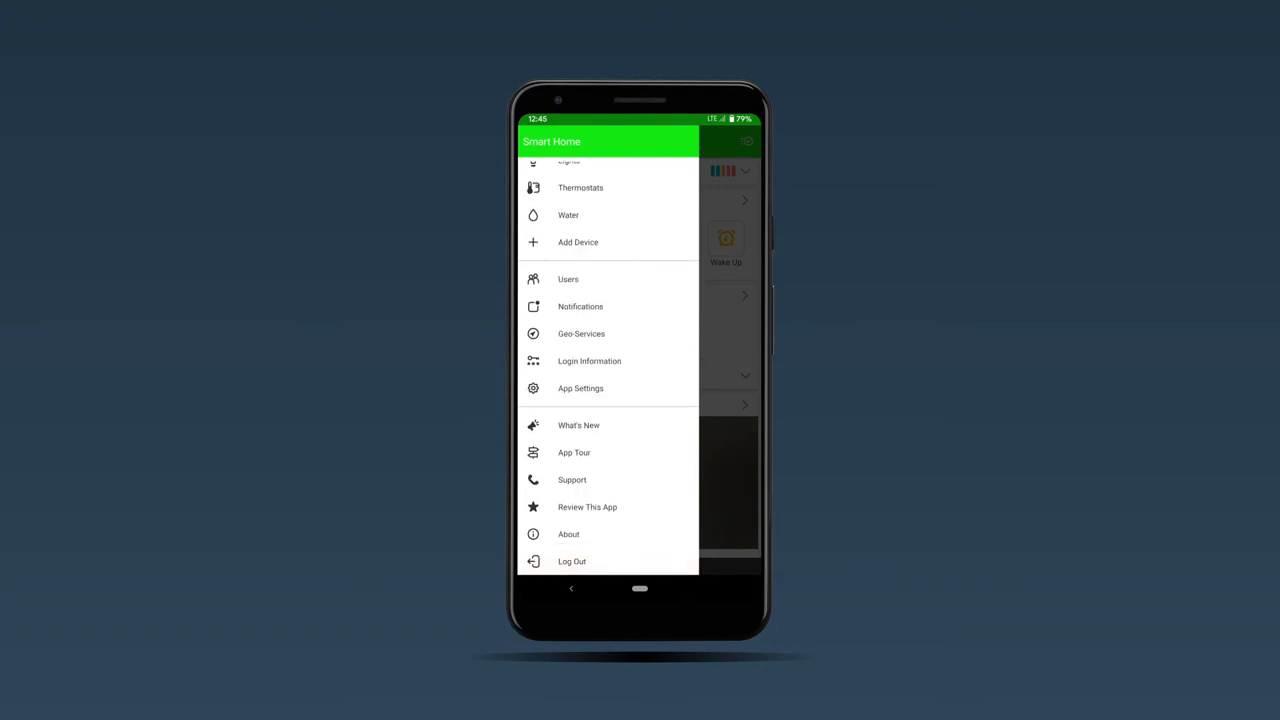
click(581, 306)
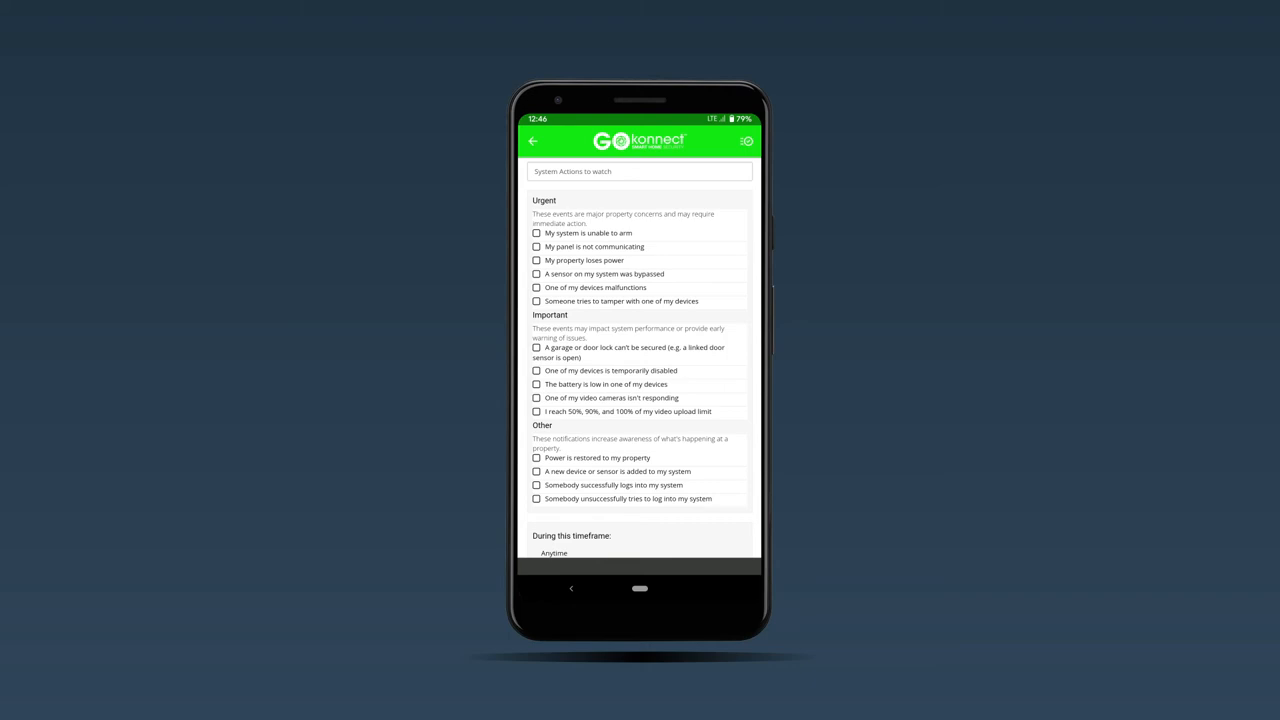
- Tick the 50%, 90% and 100% video upload limit alert and open Add Recipients
click(537, 411)
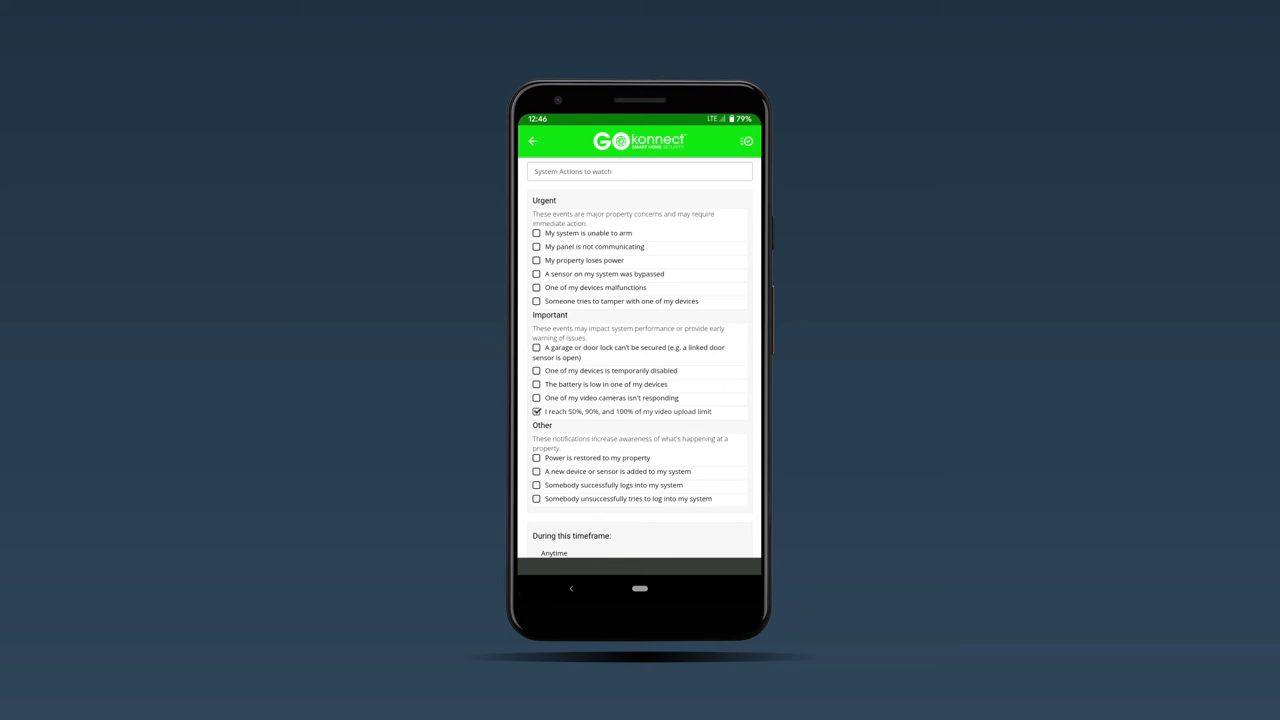
scroll(down, 3)
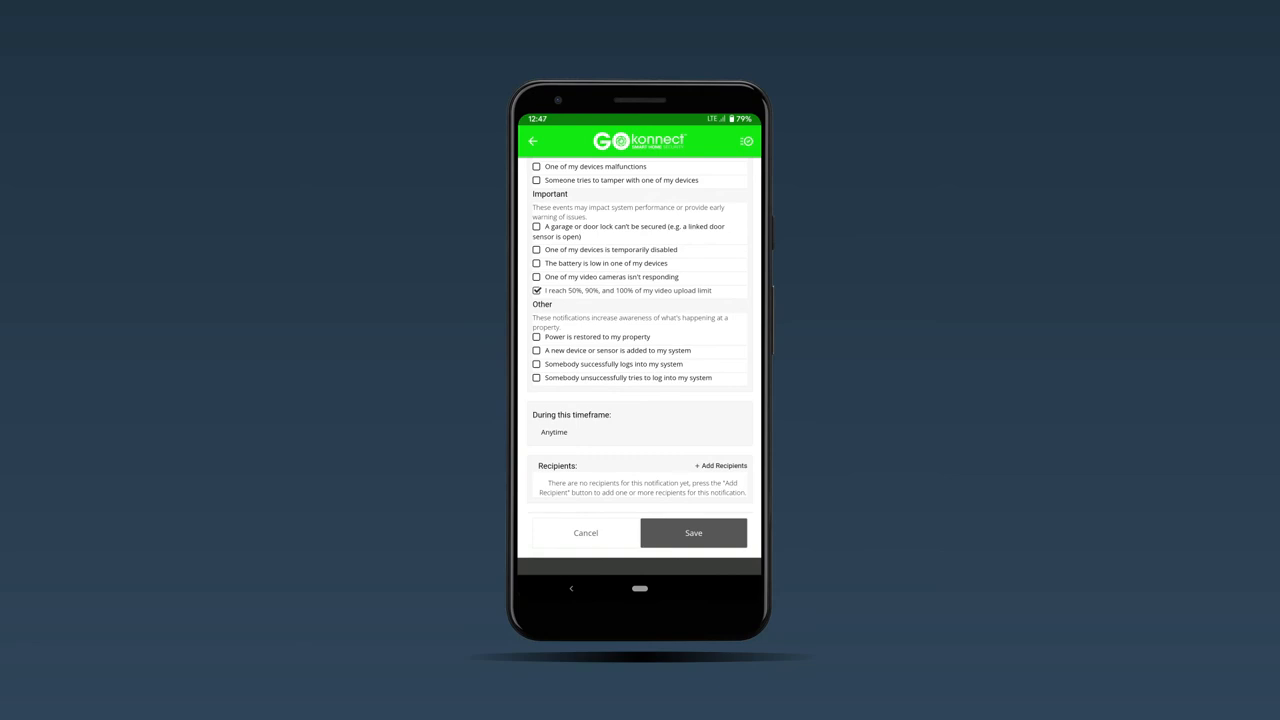
click(719, 465)
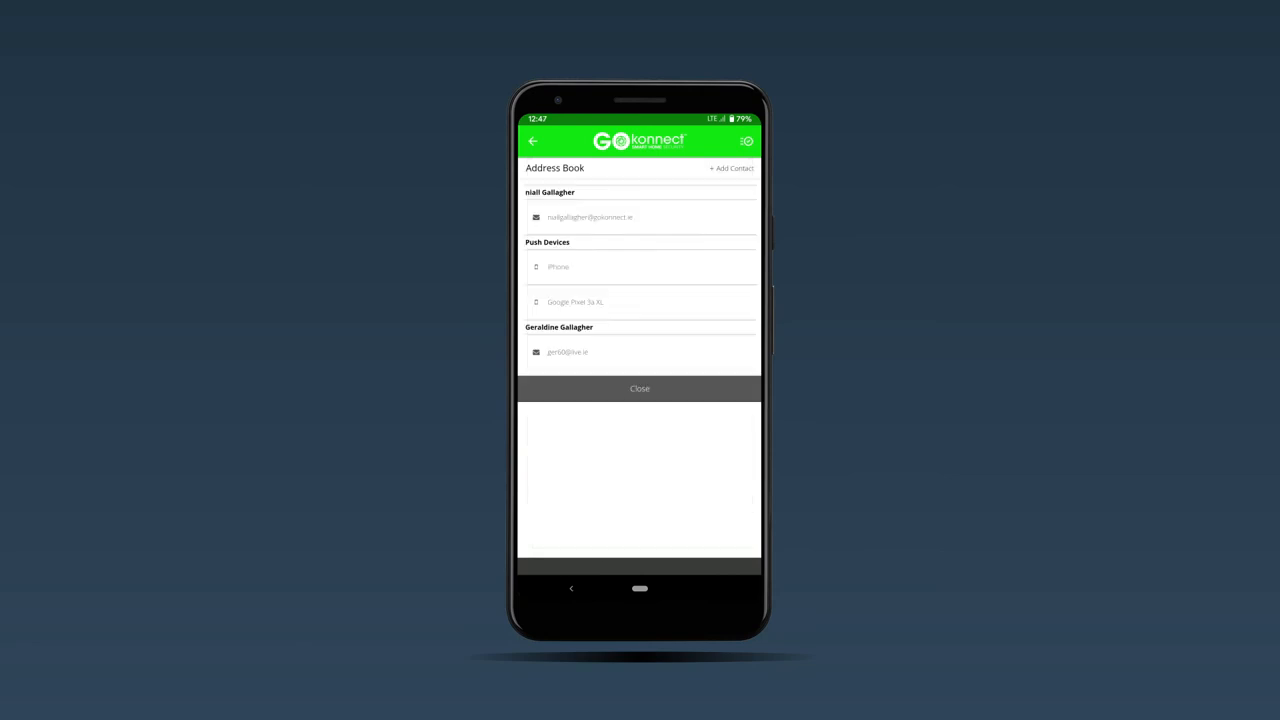